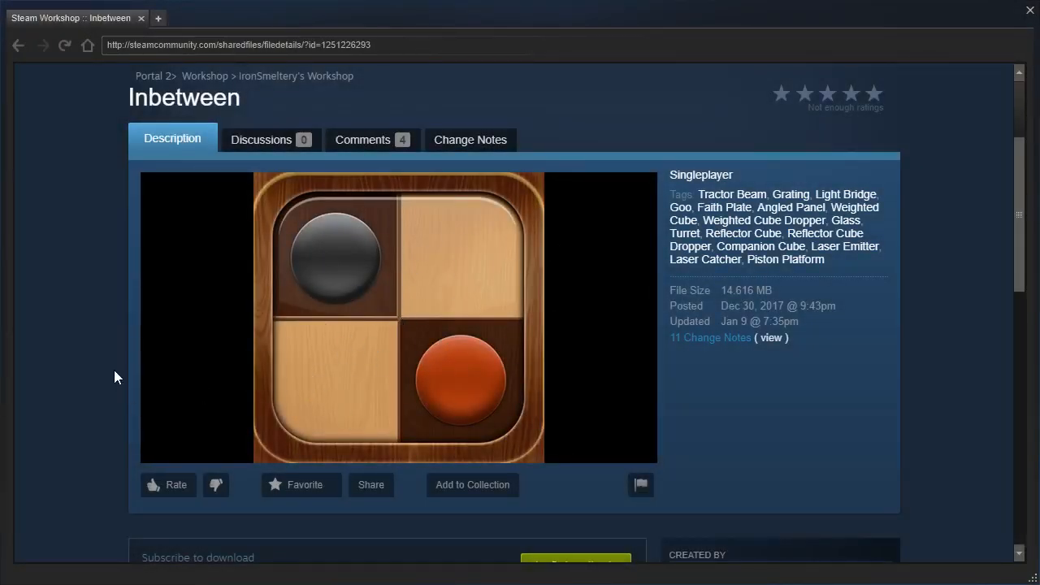
{"action": "mouse_move", "coordinate": [437, 354]}
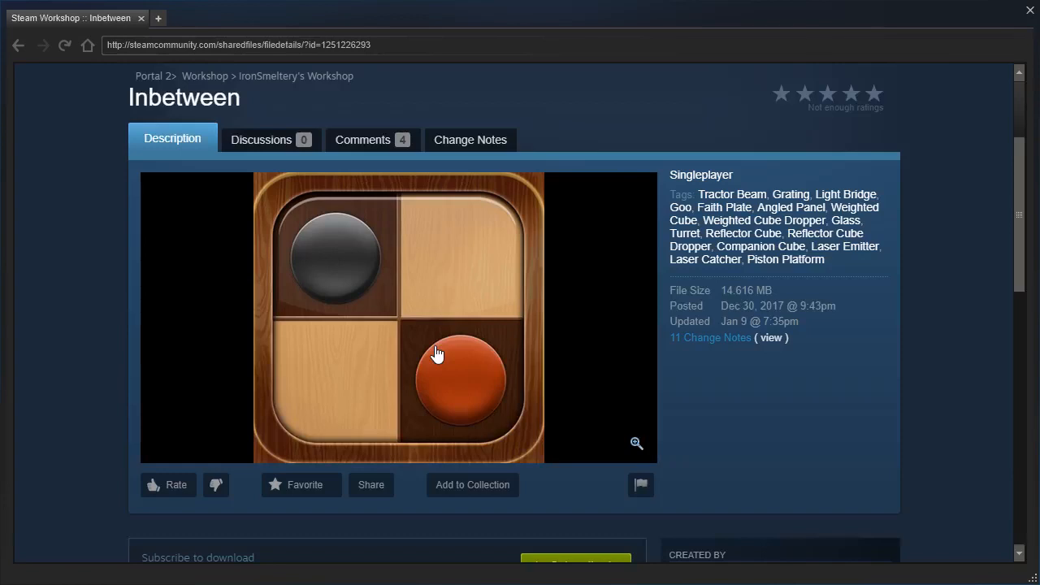
{"action": "mouse_move", "coordinate": [154, 317]}
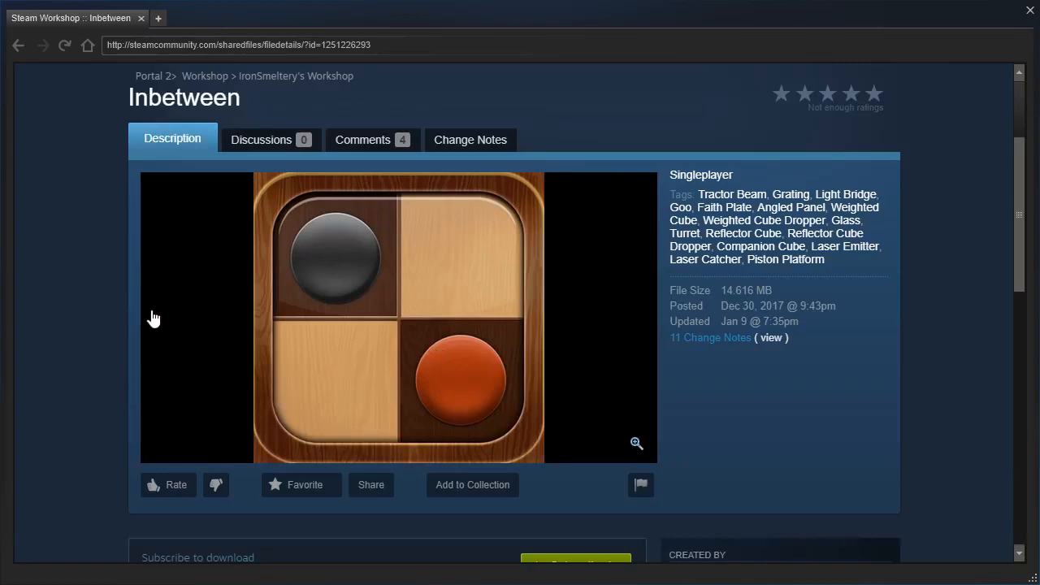
{"action": "mouse_move", "coordinate": [507, 334]}
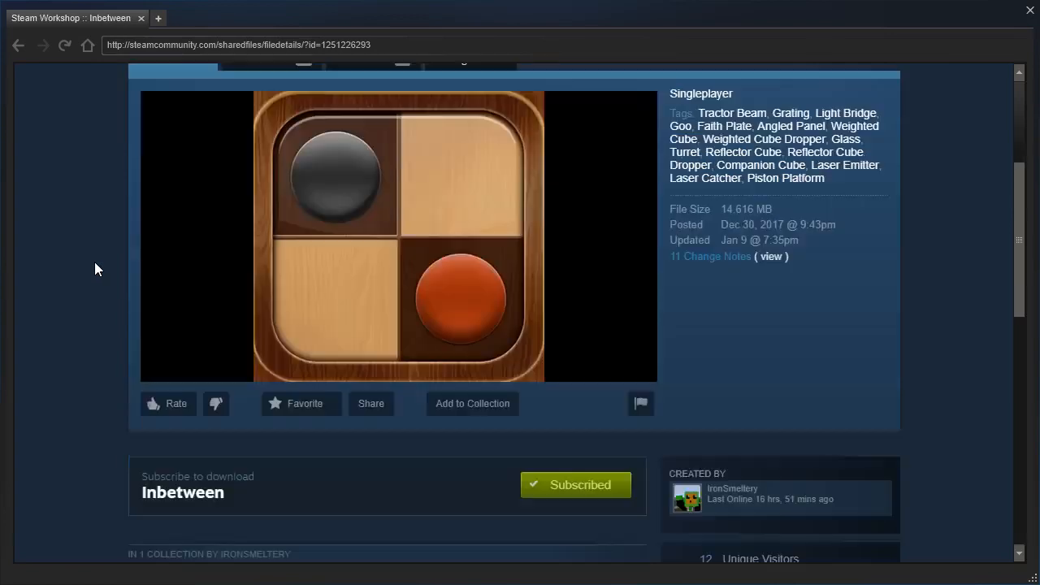
Cycle through the held items while walking toward the pedestal button room.
{"action": "scroll", "scroll_direction": "down", "scroll_amount": 3}
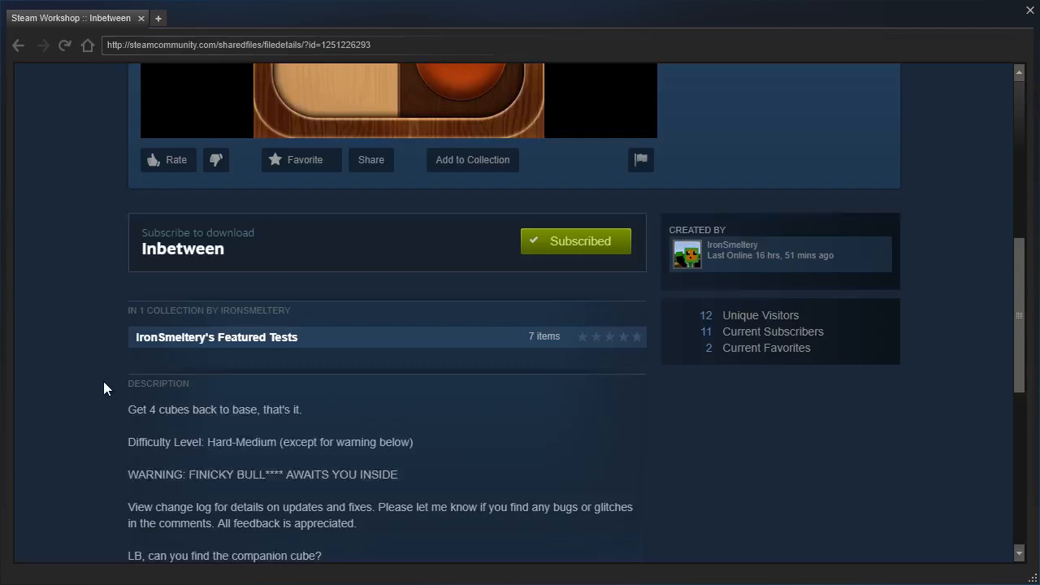
{"action": "scroll", "scroll_direction": "down", "scroll_amount": 3}
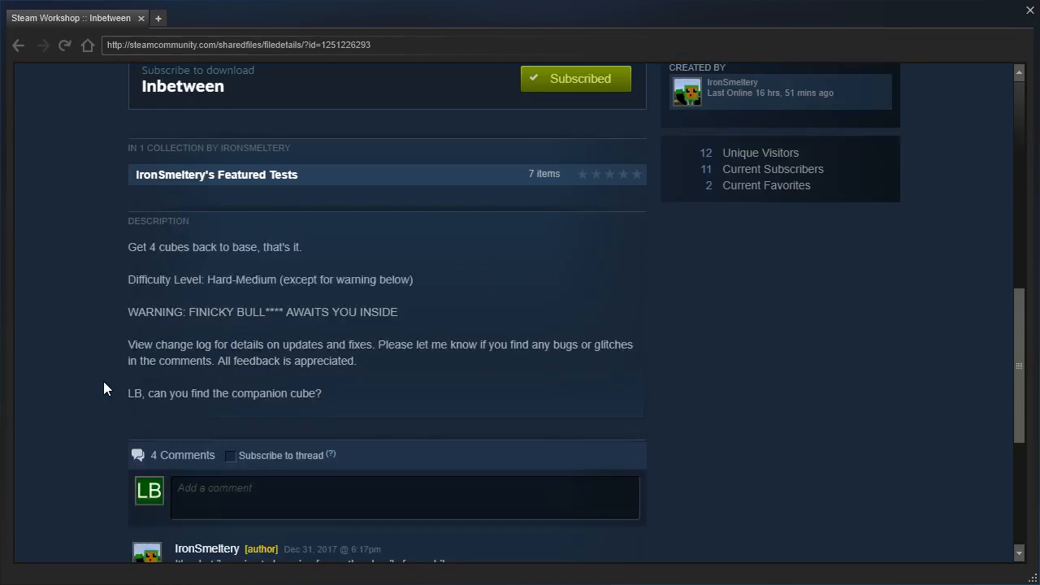
{"action": "mouse_move", "coordinate": [113, 397]}
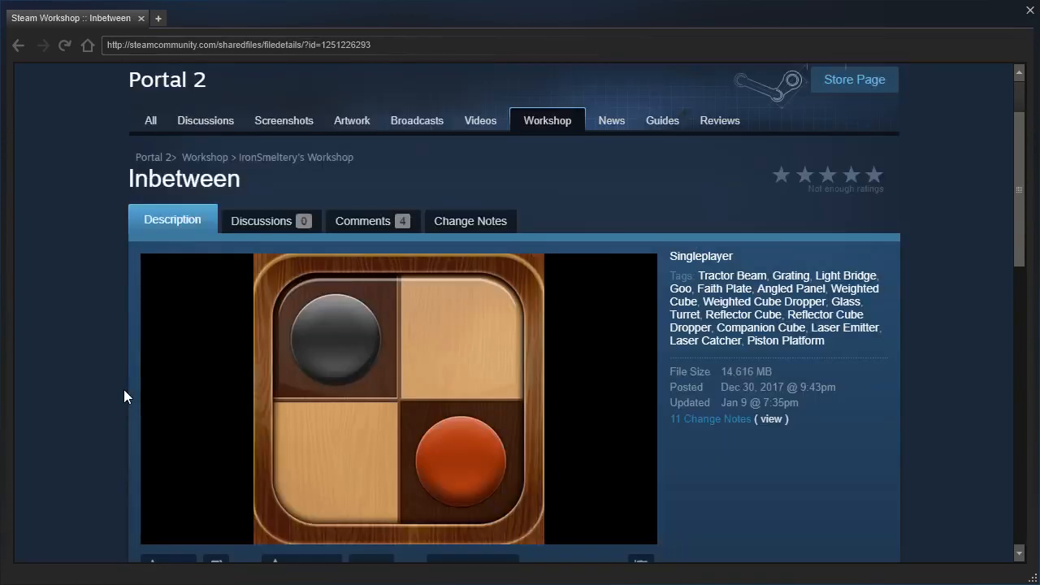
{"action": "scroll", "scroll_direction": "down", "scroll_amount": 3}
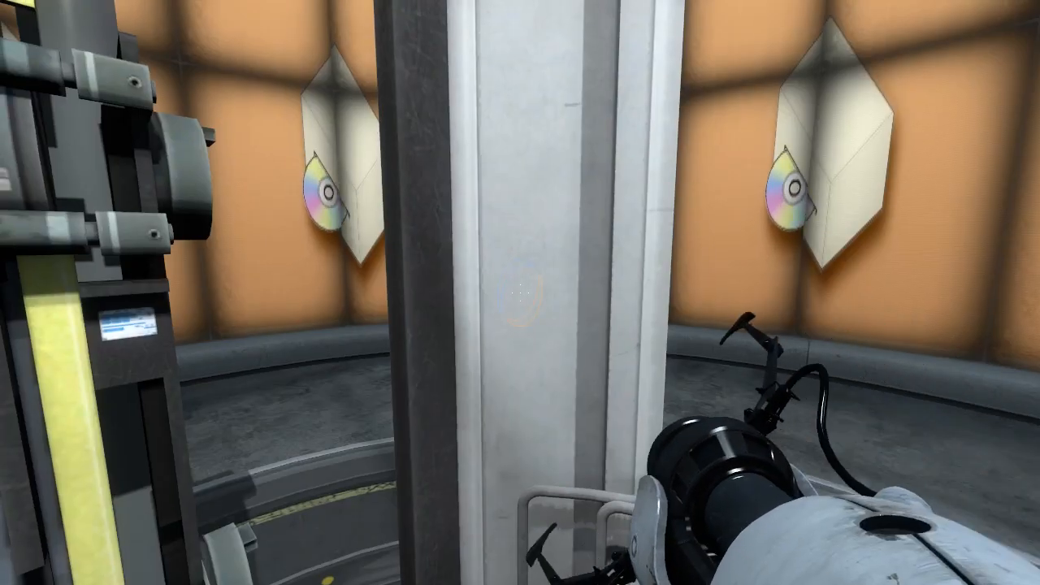
{"action": "mouse_move", "coordinate": [520, 292]}
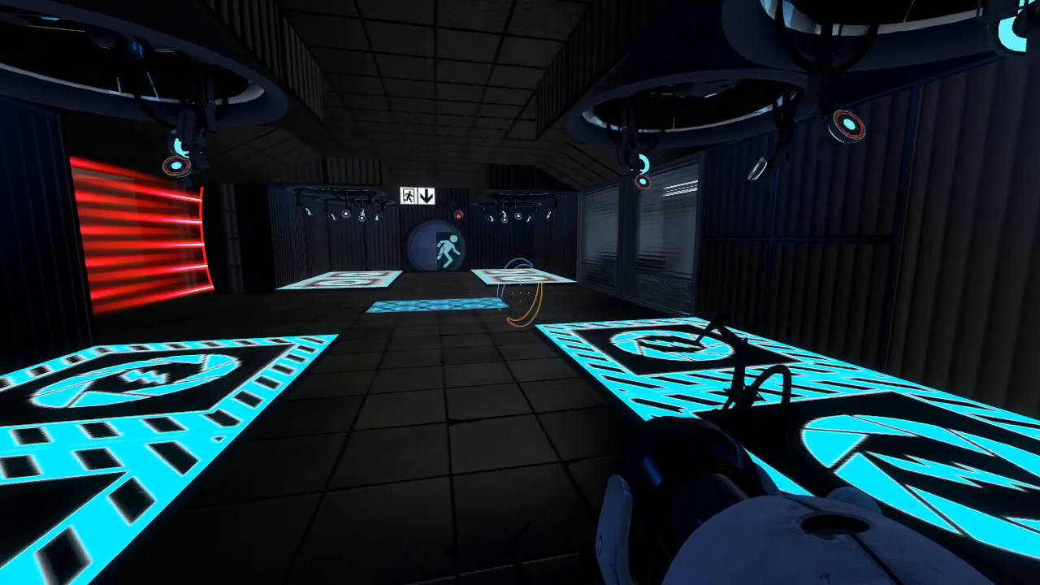
{"action": "mouse_move", "coordinate": [520, 293]}
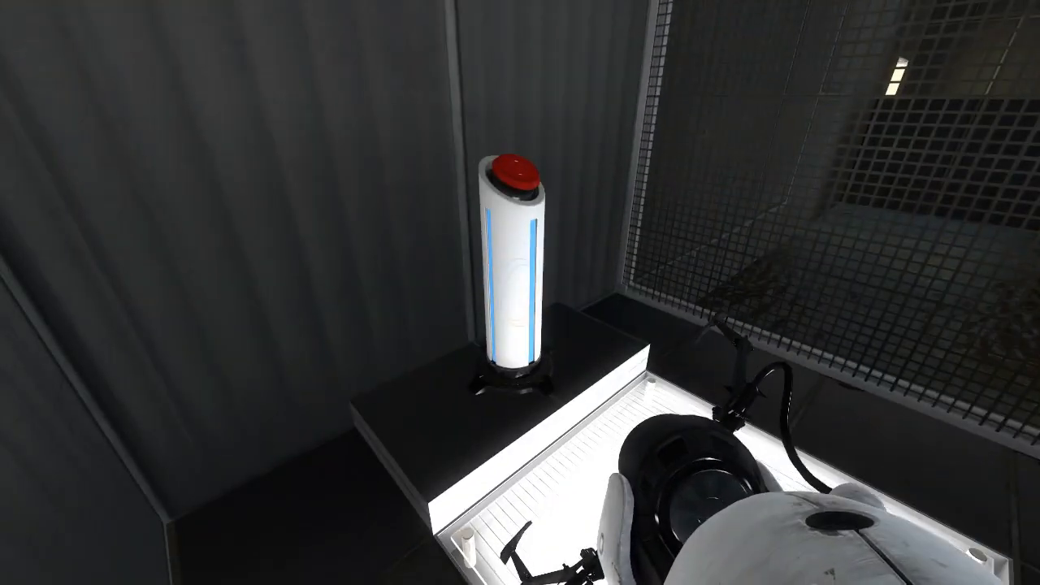
Fire blue portals through the opening rooms and in the pedestal switch room.
{"action": "left_click", "coordinate": [513, 171]}
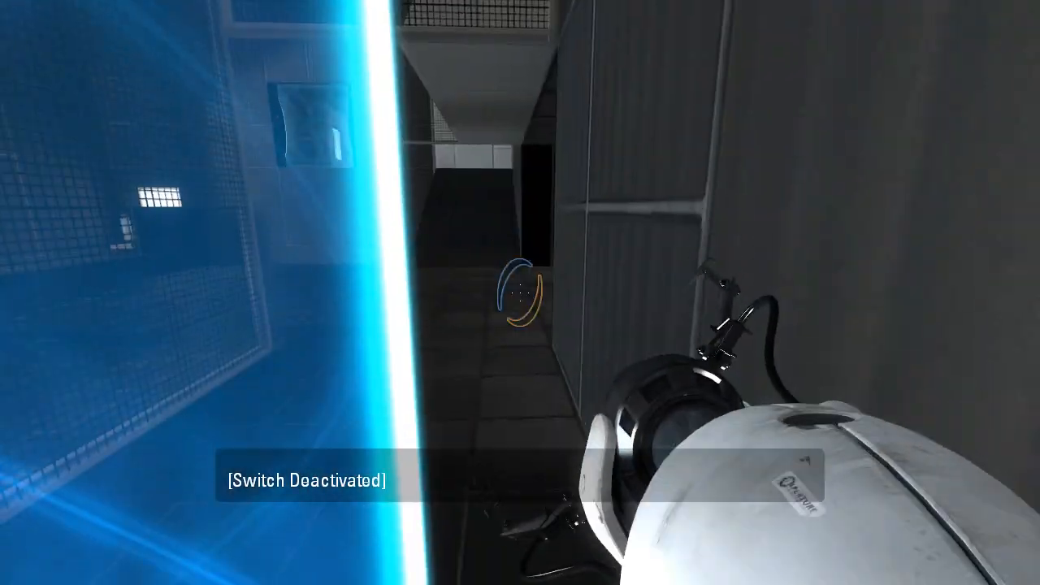
{"action": "mouse_move", "coordinate": [520, 292]}
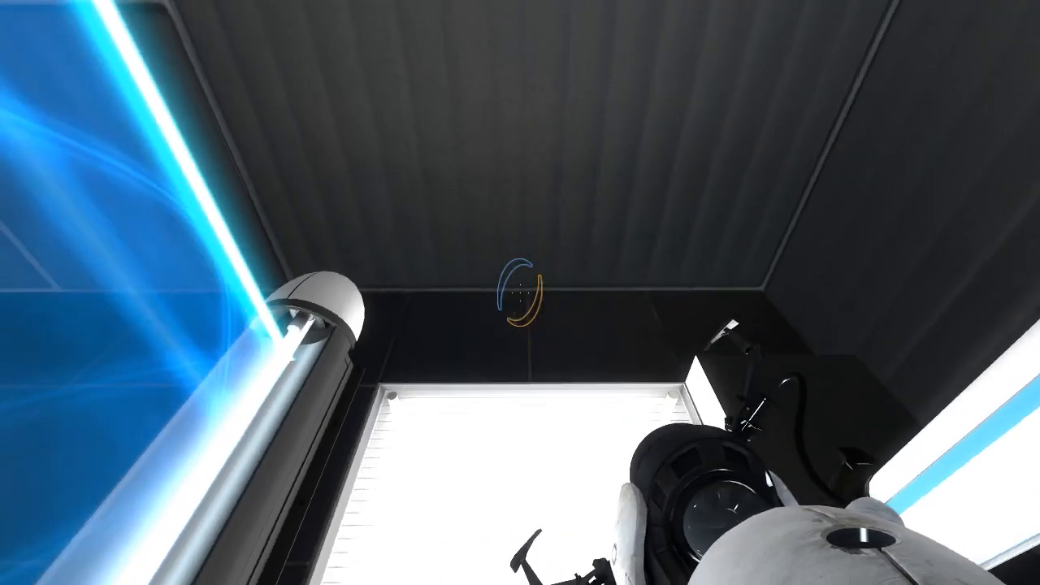
{"action": "mouse_move", "coordinate": [520, 293]}
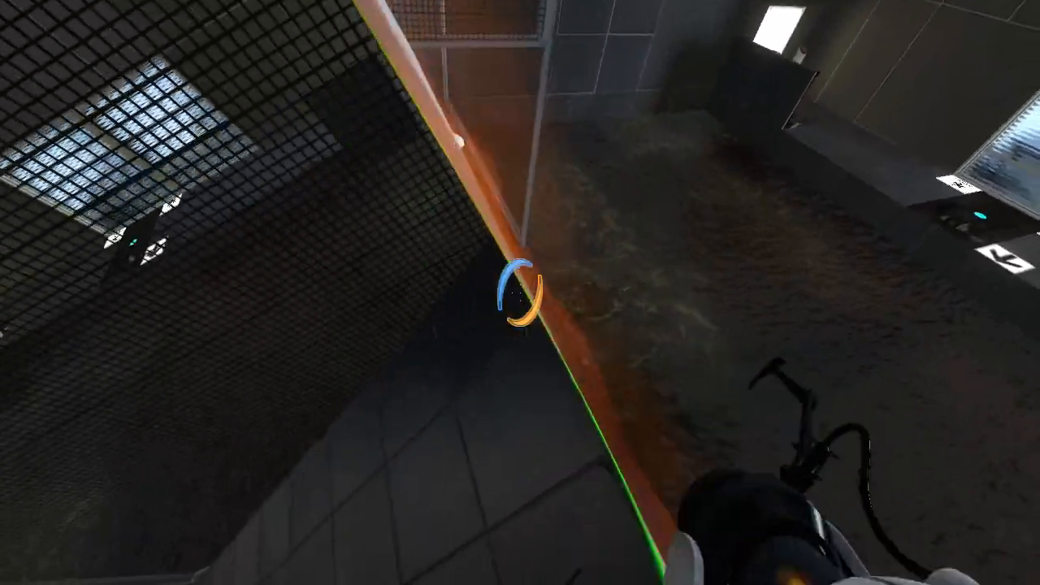
{"action": "left_click", "coordinate": [520, 292]}
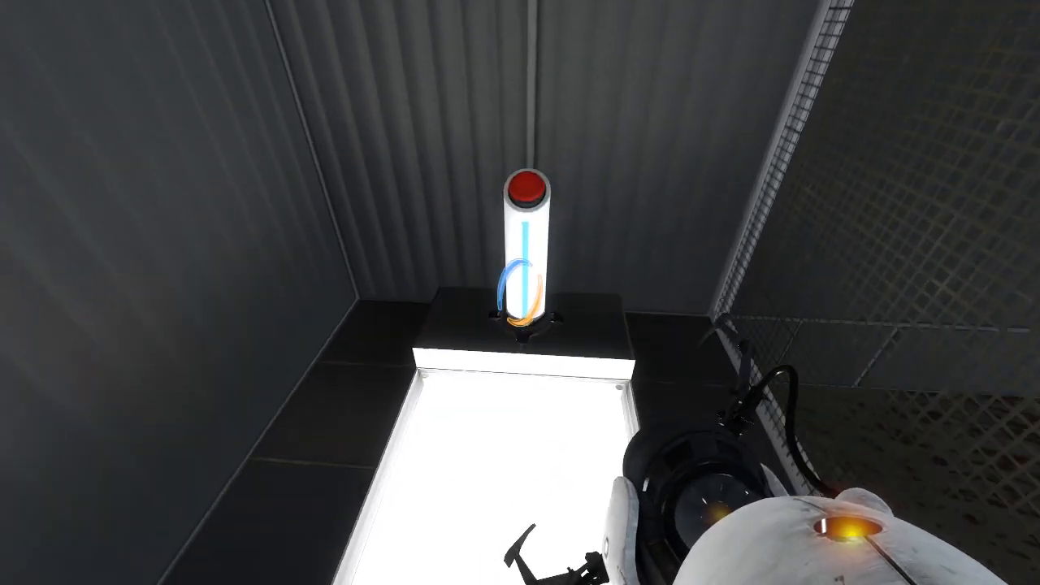
{"action": "left_click", "coordinate": [526, 192]}
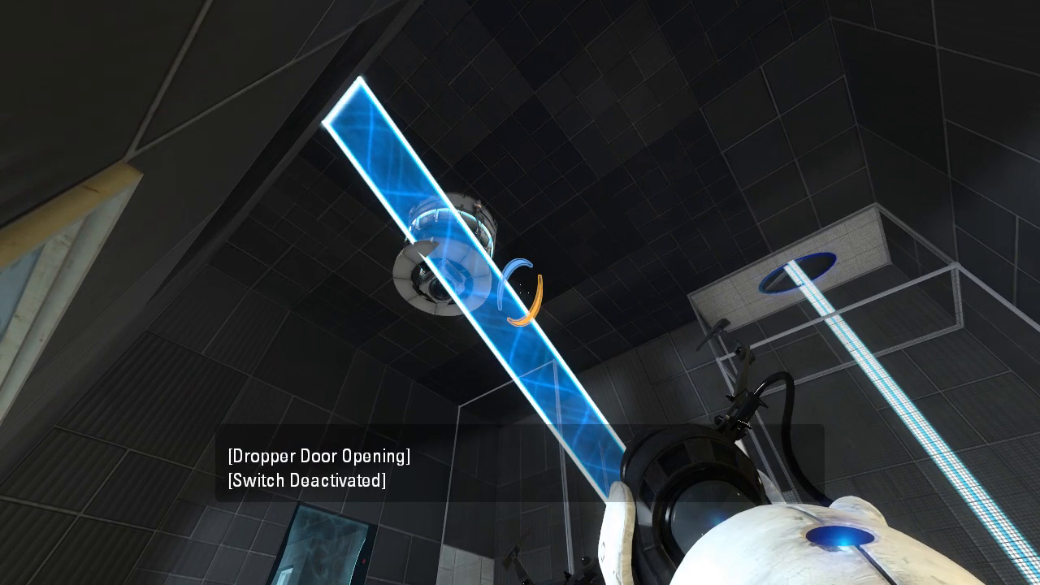
{"action": "mouse_move", "coordinate": [520, 293]}
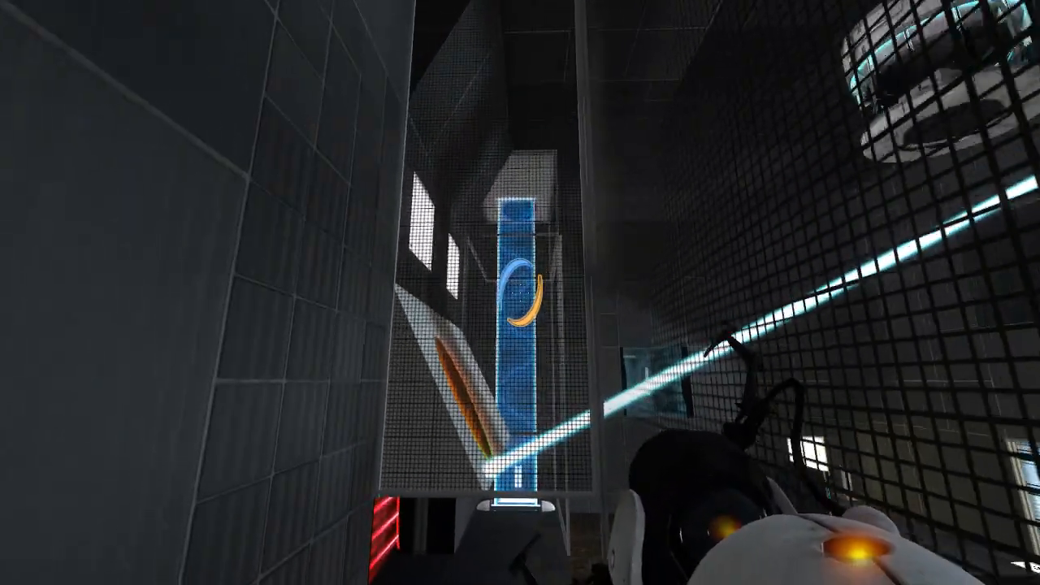
Place a portal so the light bridge crosses the chamber above the red laser field.
{"action": "left_click", "coordinate": [520, 292]}
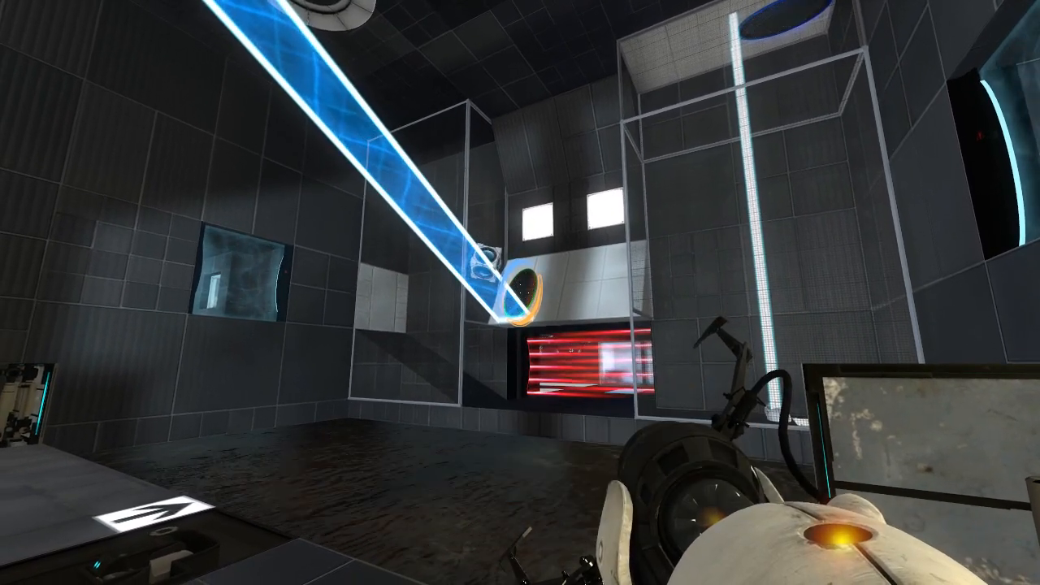
Shoot the orange portal onto the angled white panel to redirect the bridge.
{"action": "right_click", "coordinate": [520, 292]}
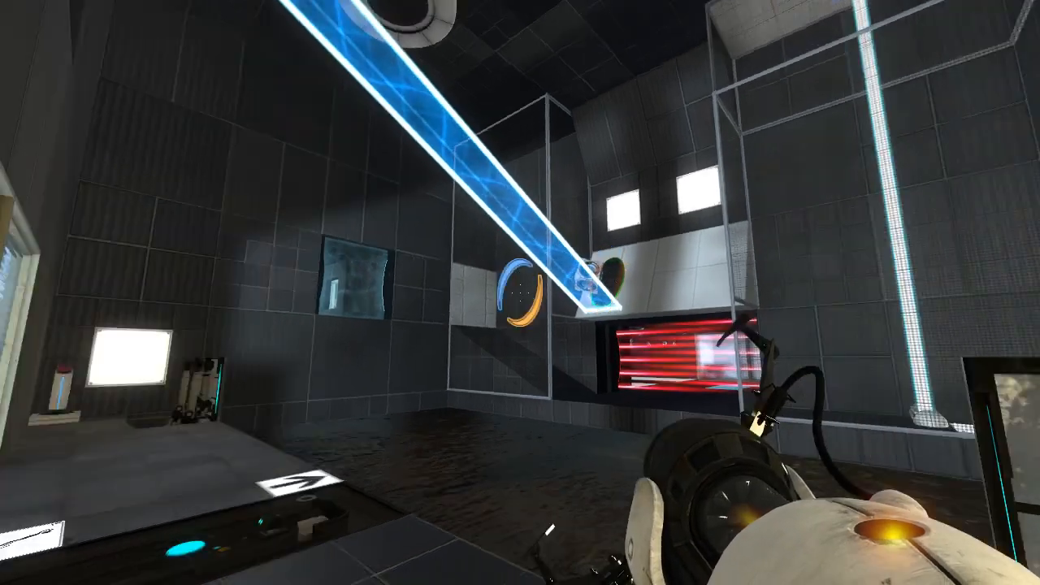
{"action": "mouse_move", "coordinate": [520, 293]}
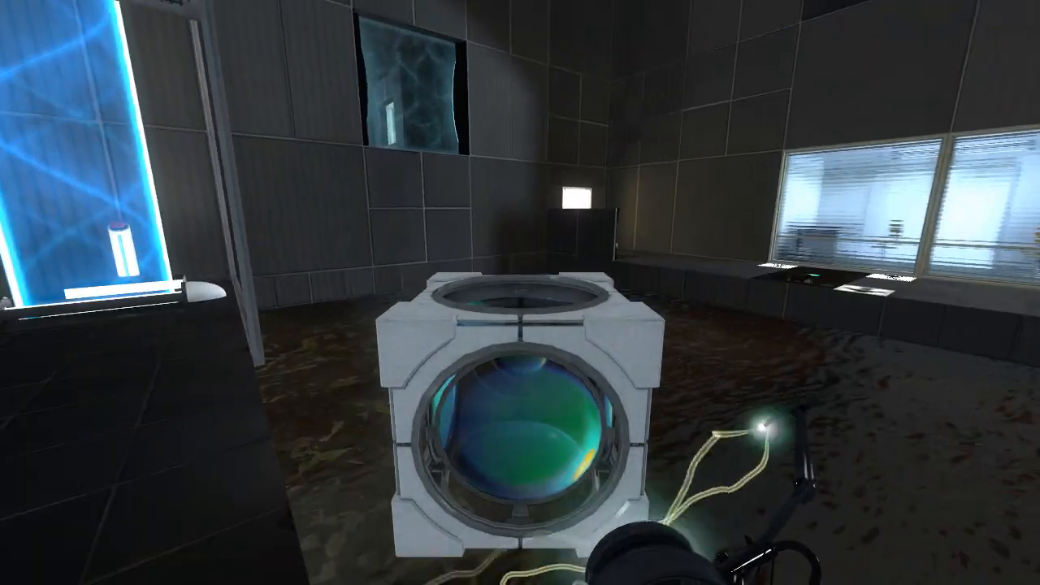
{"action": "mouse_move", "coordinate": [520, 293]}
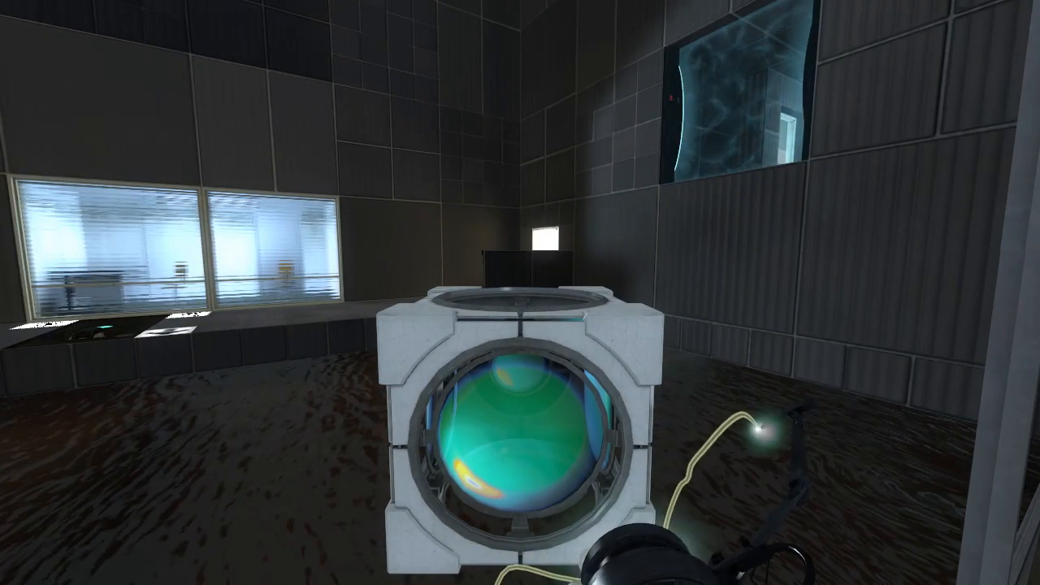
{"action": "mouse_move", "coordinate": [520, 293]}
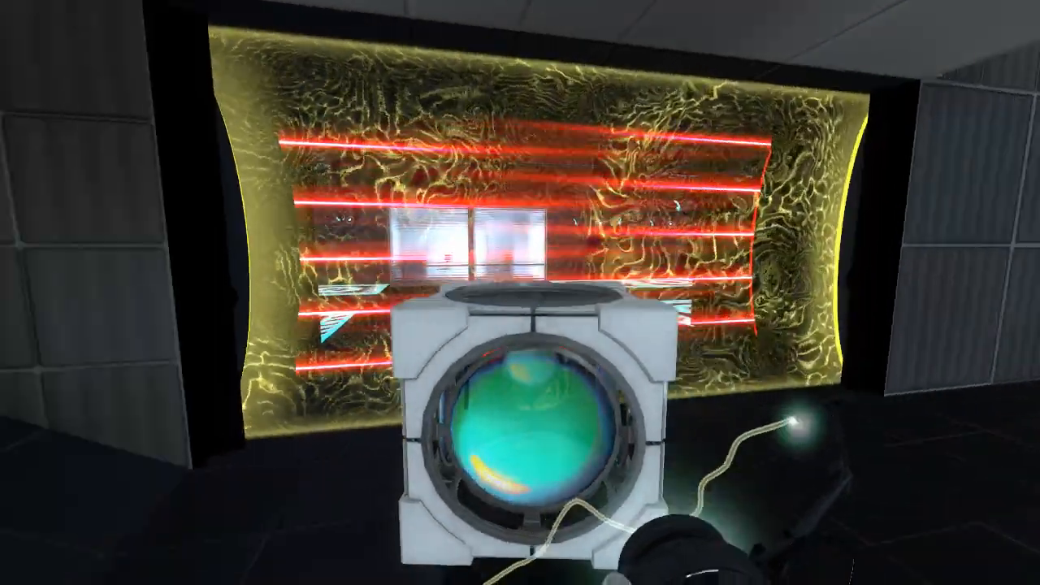
{"action": "mouse_move", "coordinate": [520, 292]}
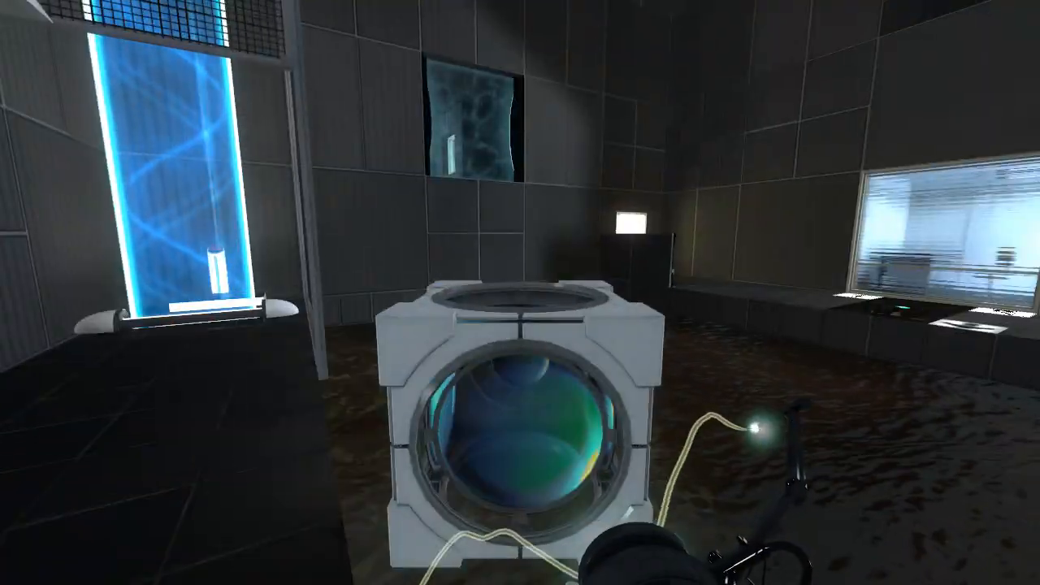
{"action": "mouse_move", "coordinate": [520, 292]}
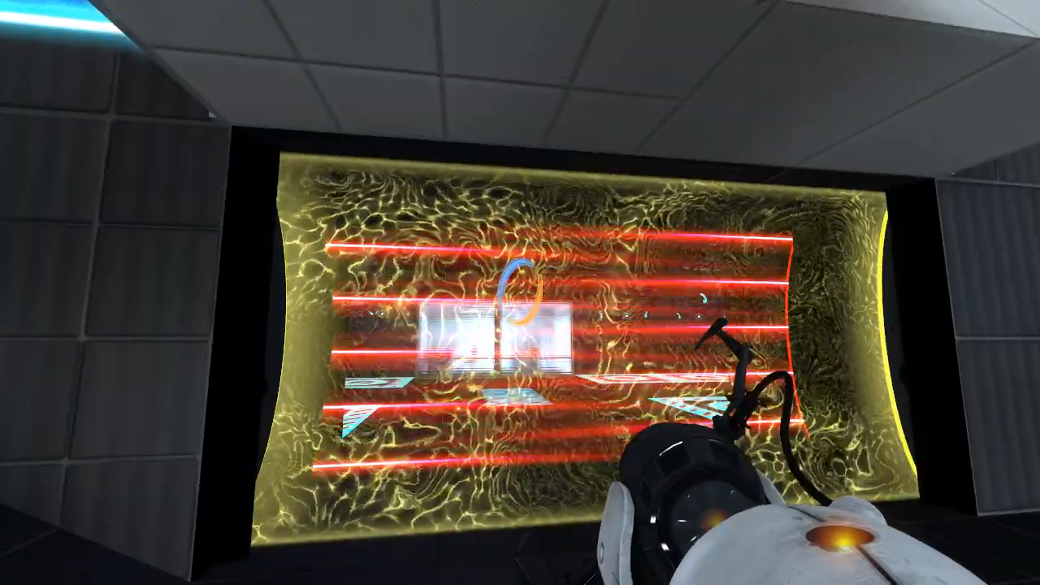
{"action": "mouse_move", "coordinate": [520, 162]}
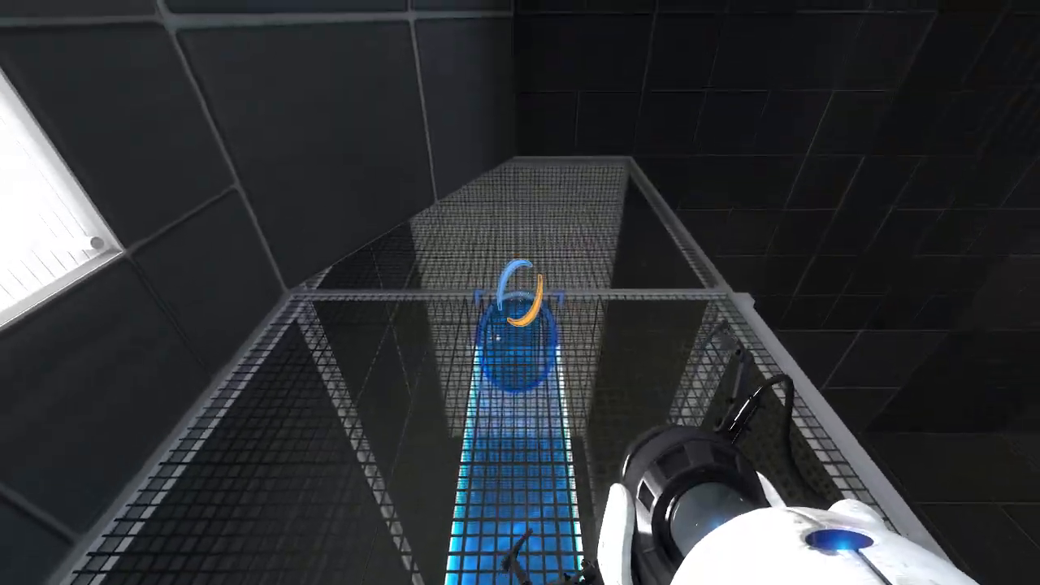
Fire a blue portal down the length of the mesh-caged walkway.
{"action": "left_click", "coordinate": [520, 293]}
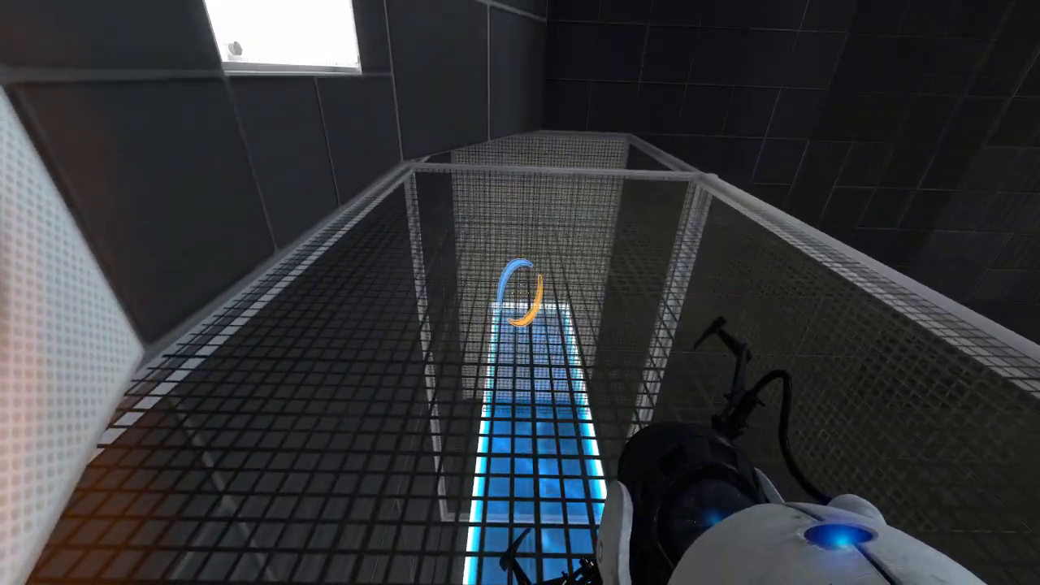
Place portals so the hard light bridge projects vertically up the chamber wall.
{"action": "left_click", "coordinate": [520, 292]}
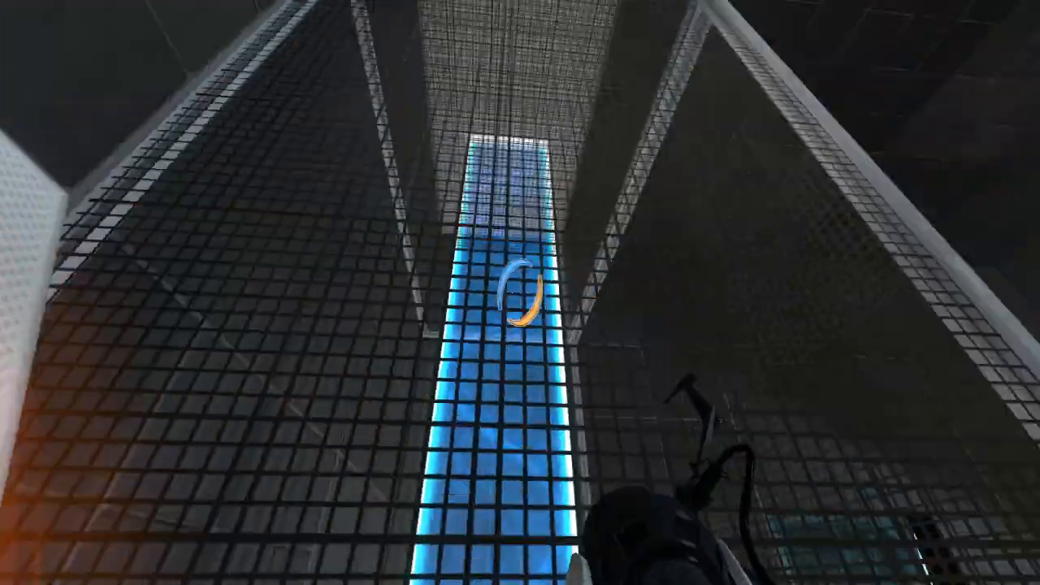
{"action": "left_click", "coordinate": [519, 292]}
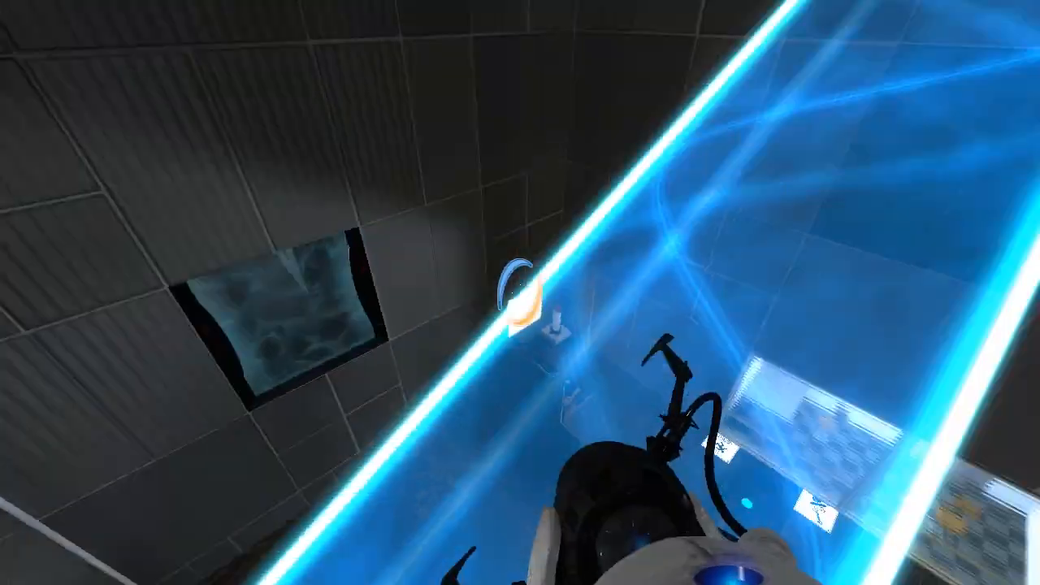
{"action": "mouse_move", "coordinate": [520, 292]}
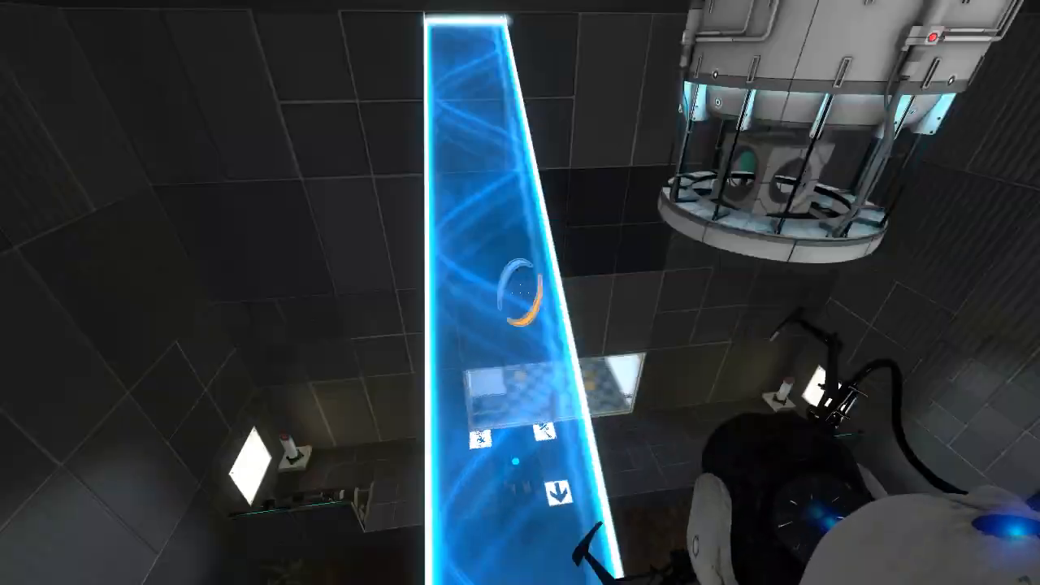
{"action": "mouse_move", "coordinate": [520, 292]}
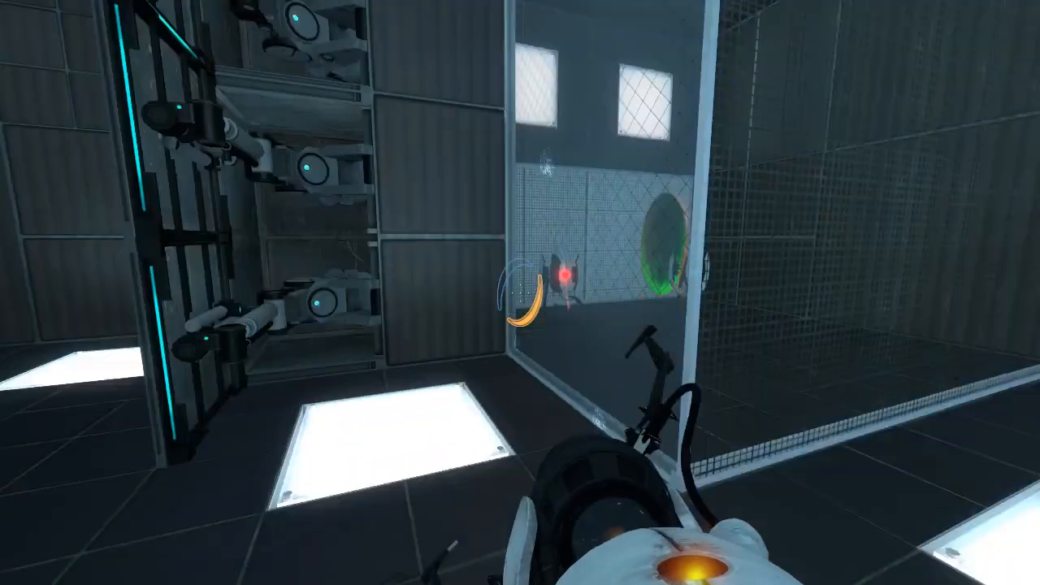
{"action": "mouse_move", "coordinate": [520, 293]}
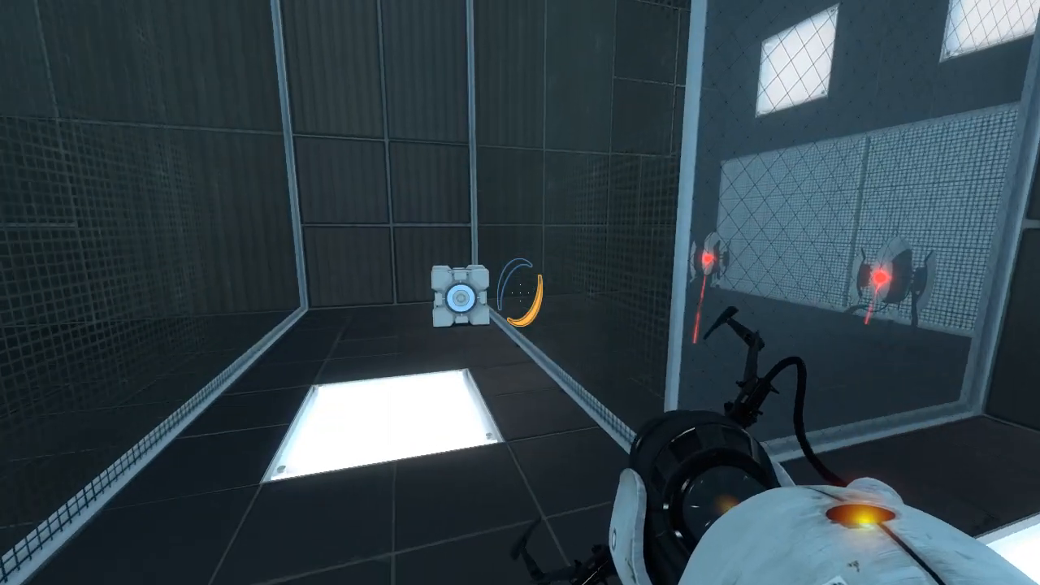
{"action": "mouse_move", "coordinate": [519, 293]}
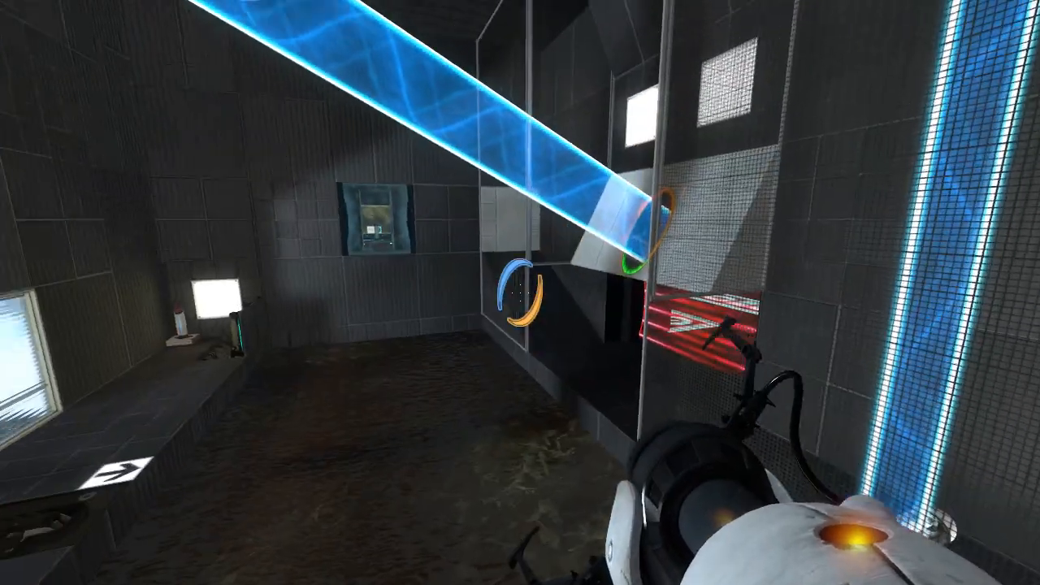
{"action": "mouse_move", "coordinate": [520, 292]}
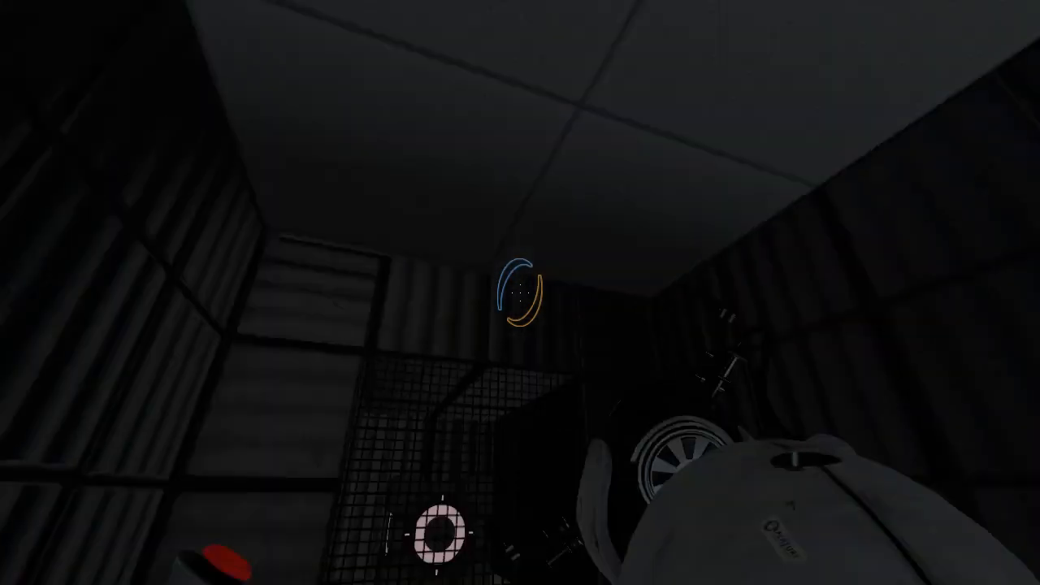
{"action": "mouse_move", "coordinate": [520, 293]}
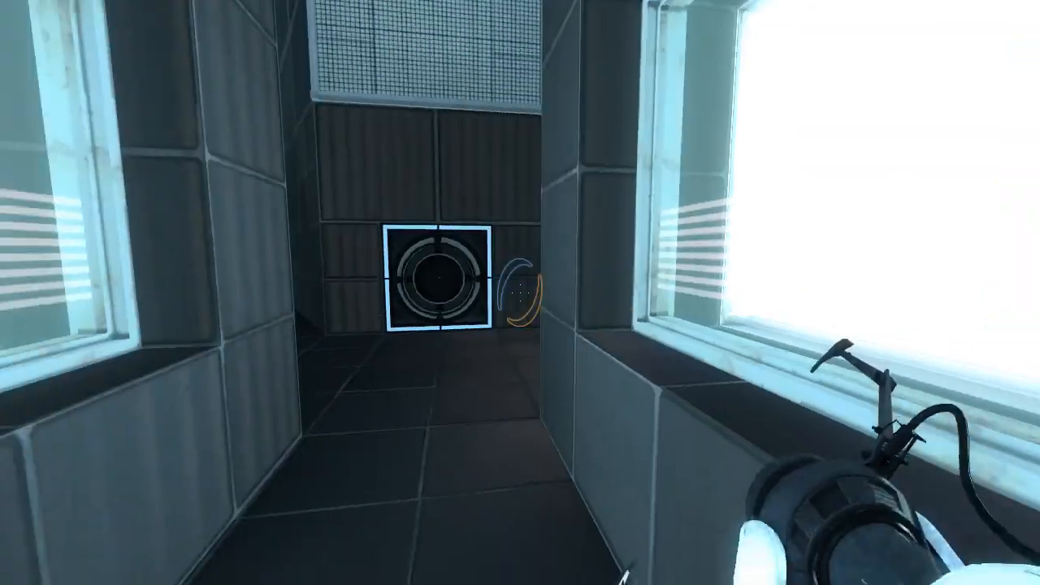
{"action": "mouse_move", "coordinate": [520, 293]}
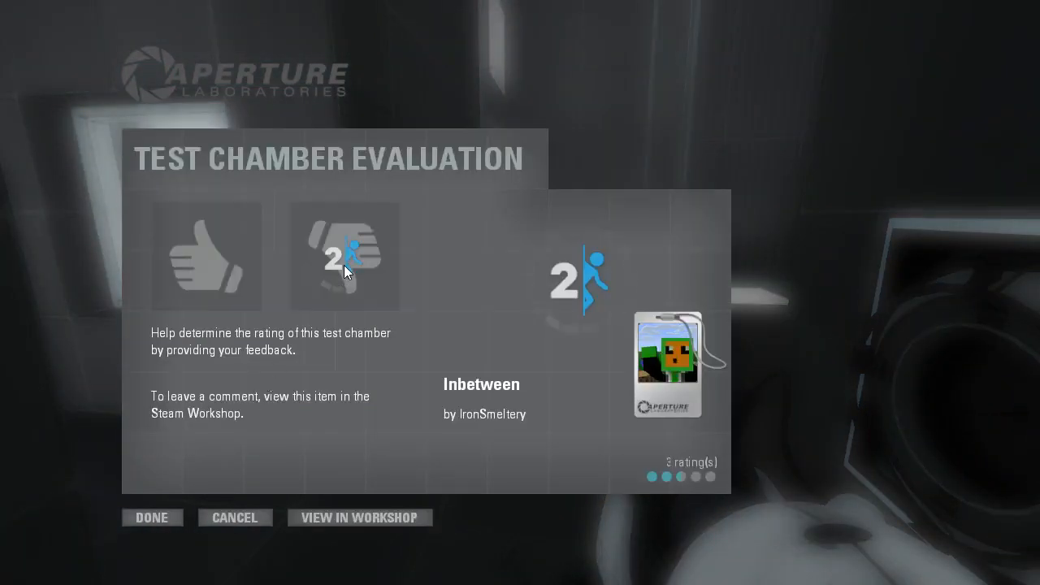
Rate the Inbetween chamber by IronSmeltery thumbs-down on the evaluation screen.
{"action": "left_click", "coordinate": [153, 517]}
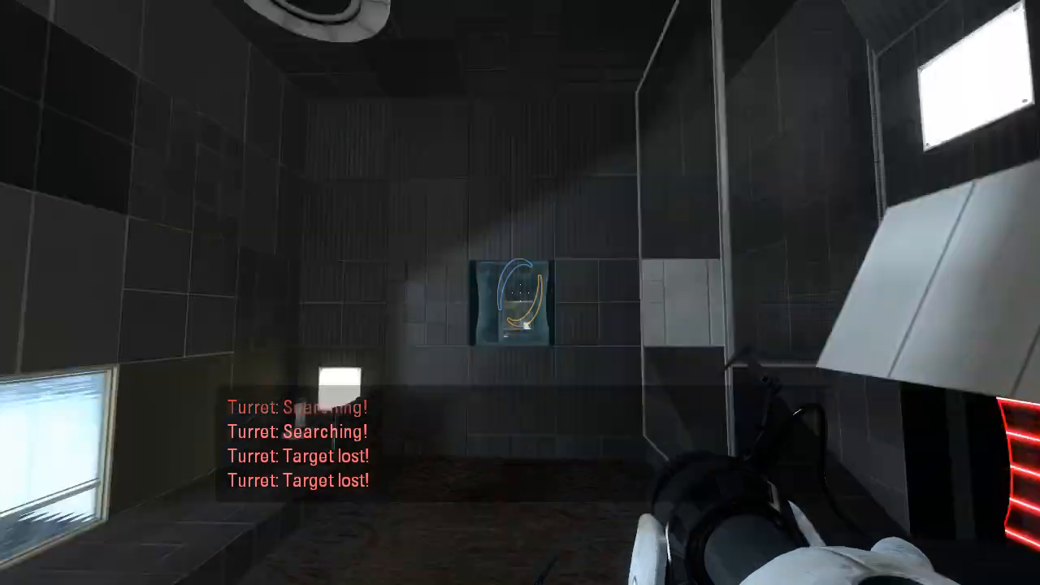
{"action": "mouse_move", "coordinate": [520, 293]}
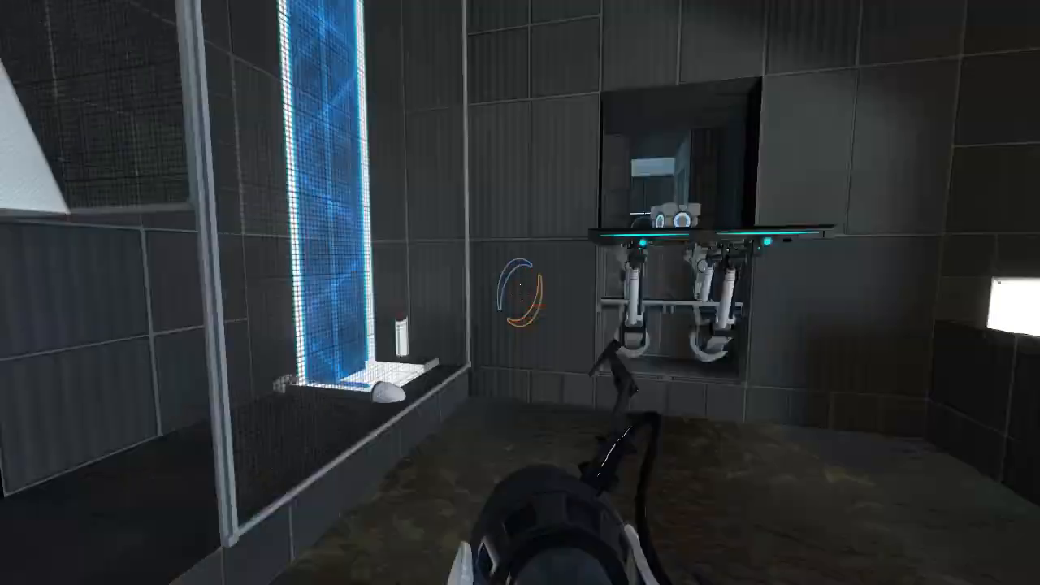
{"action": "mouse_move", "coordinate": [520, 292]}
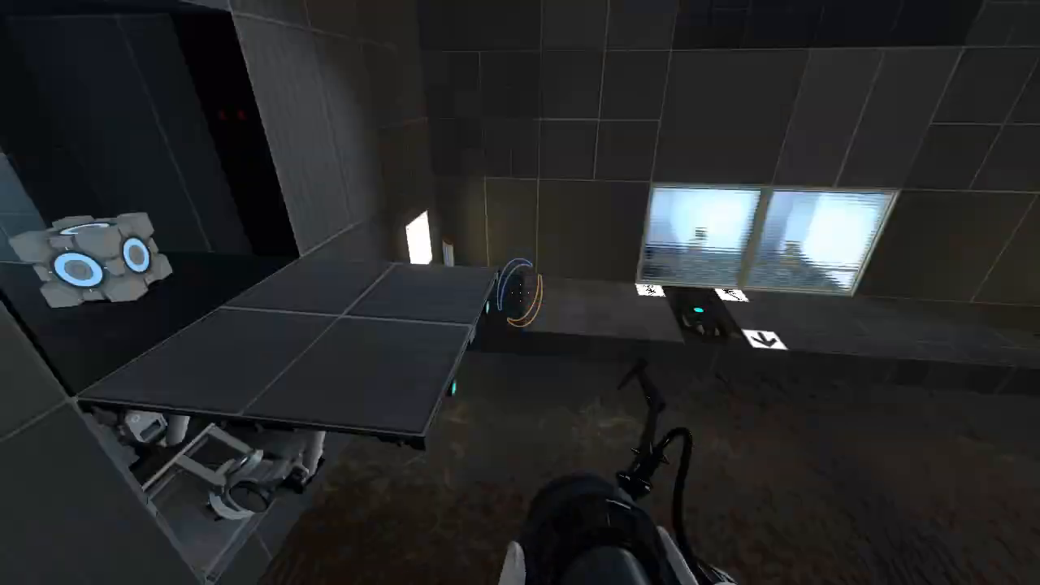